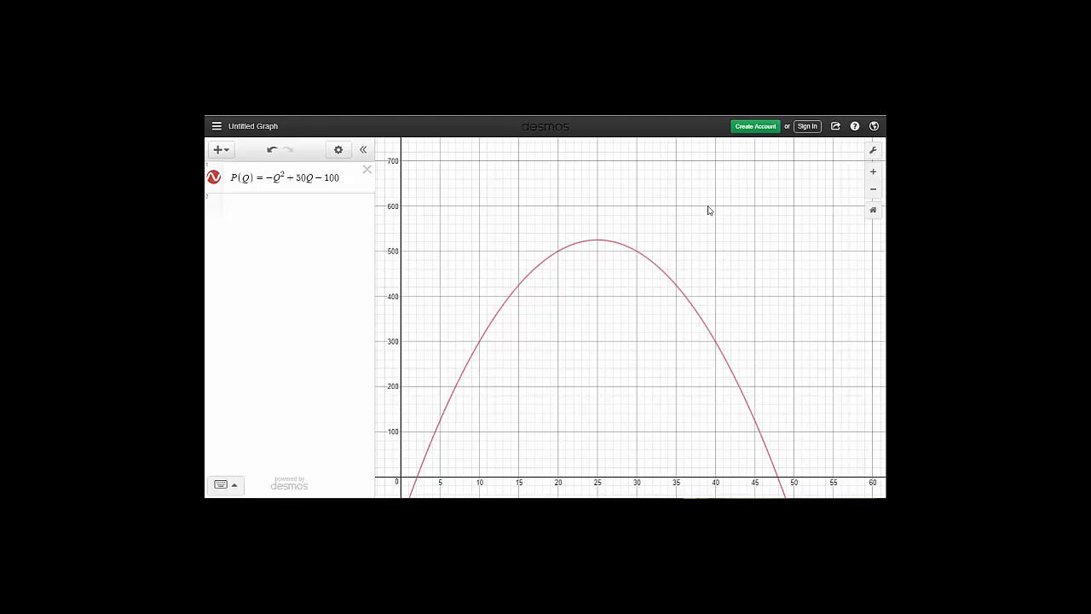
mouse_move(711, 208)
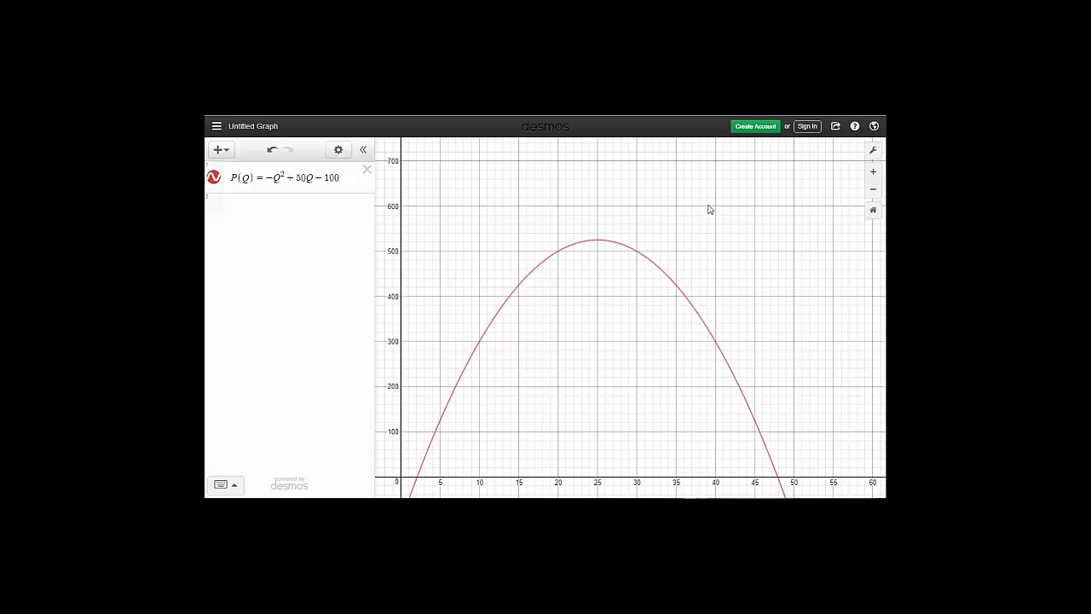
mouse_move(675, 251)
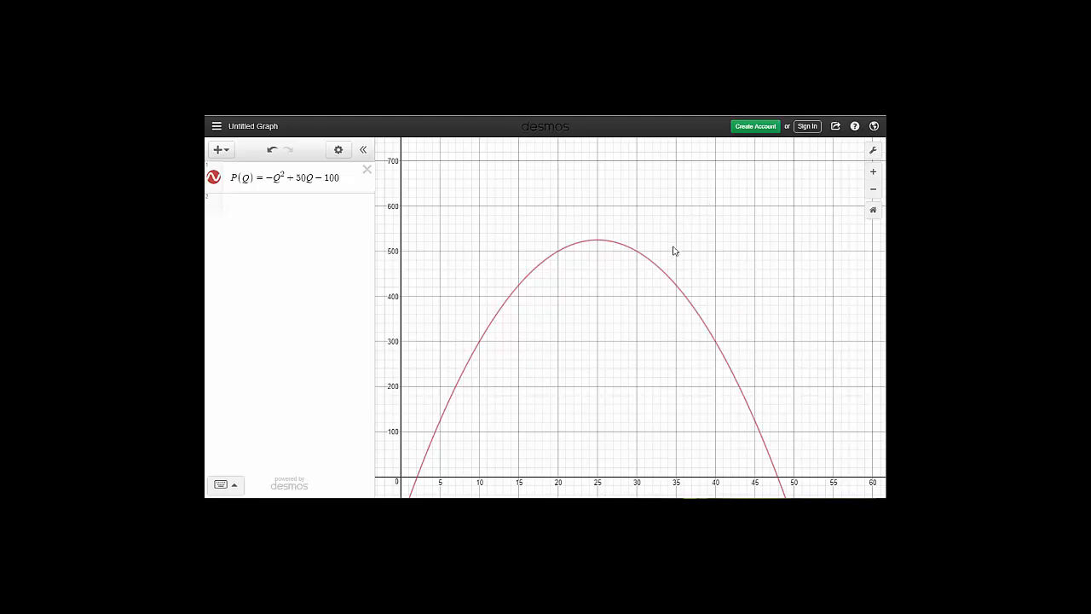
mouse_move(539, 386)
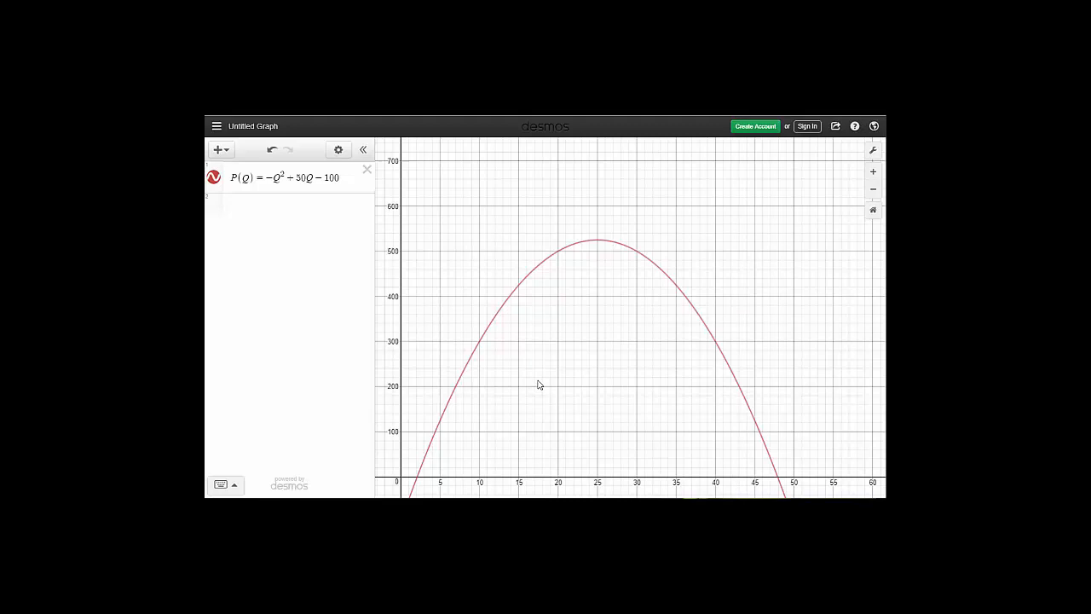
mouse_move(538, 382)
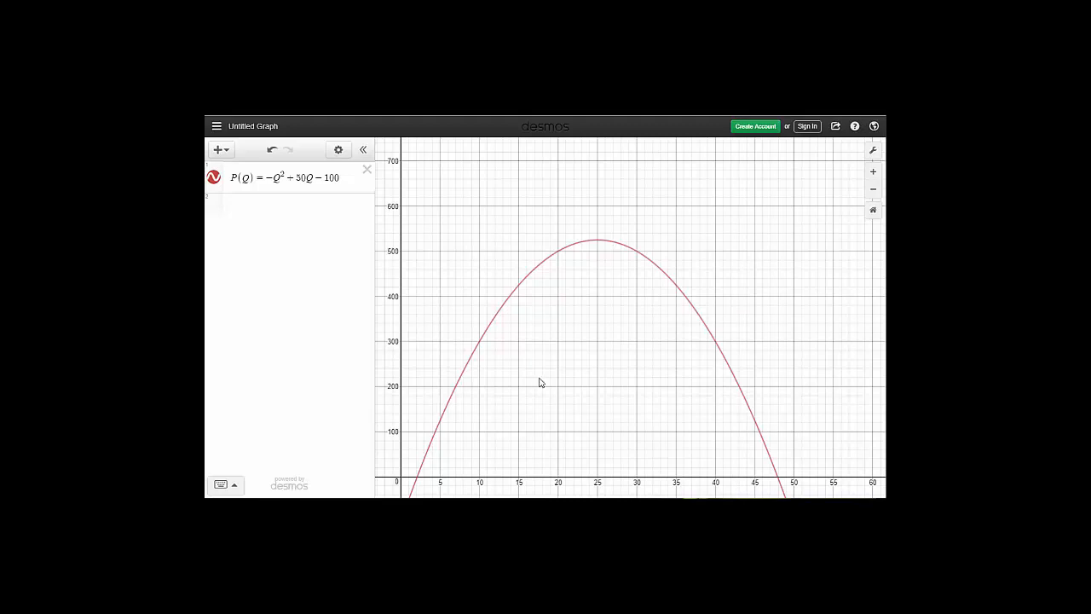
mouse_move(546, 379)
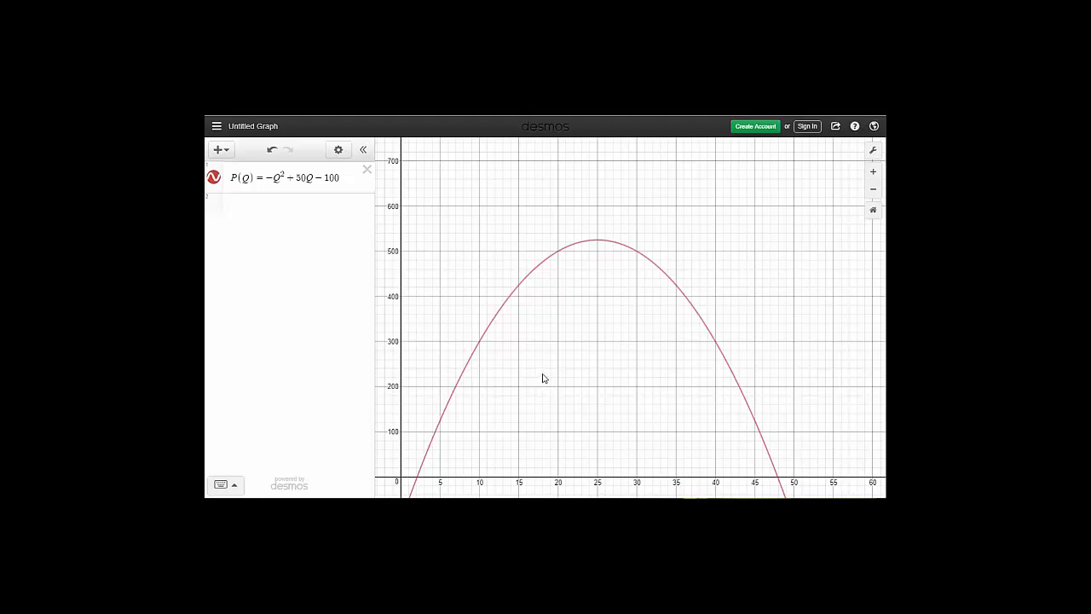
mouse_move(544, 377)
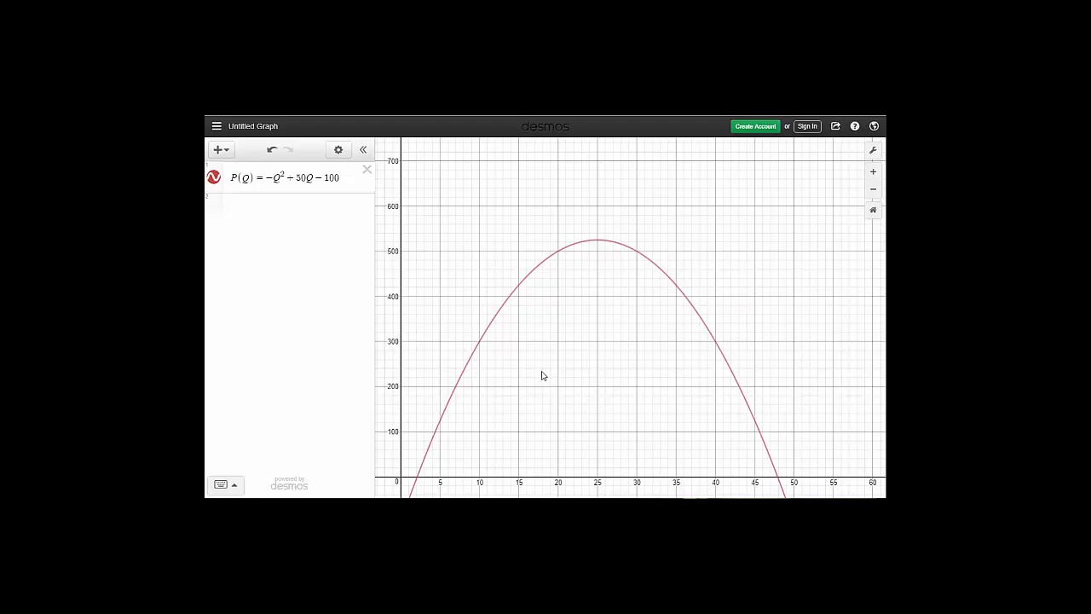
mouse_move(781, 239)
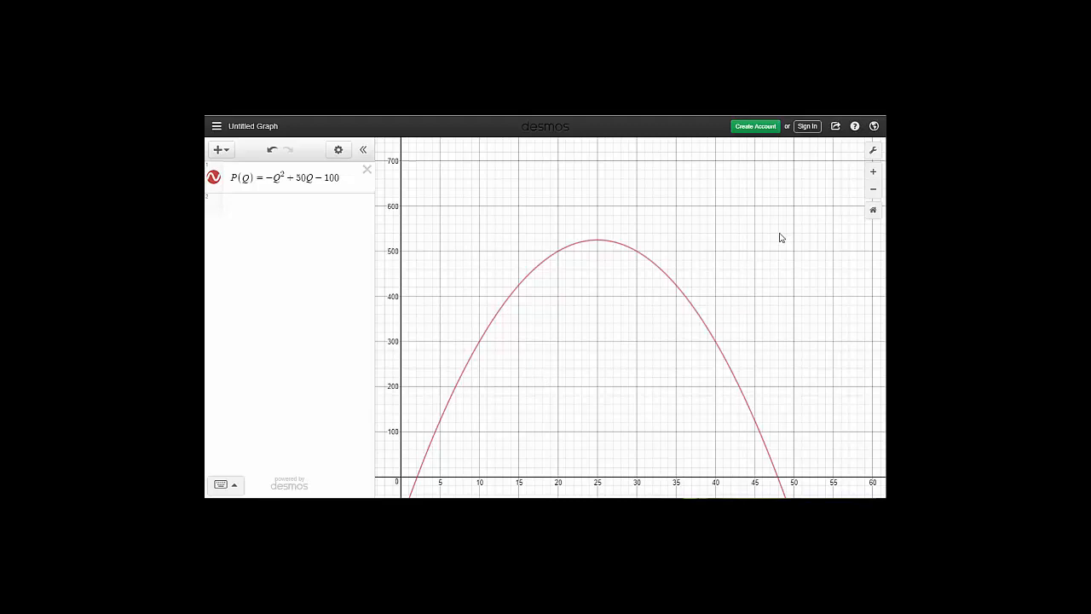
mouse_move(836, 127)
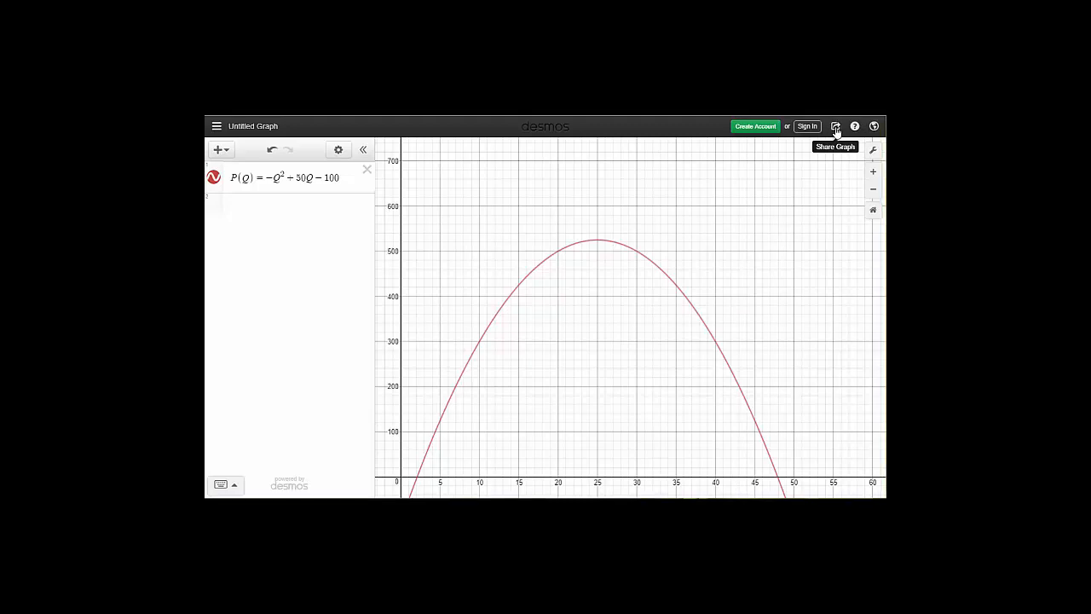
- Reach the Export Image dialog for the parabola via Share Graph
left_click(835, 126)
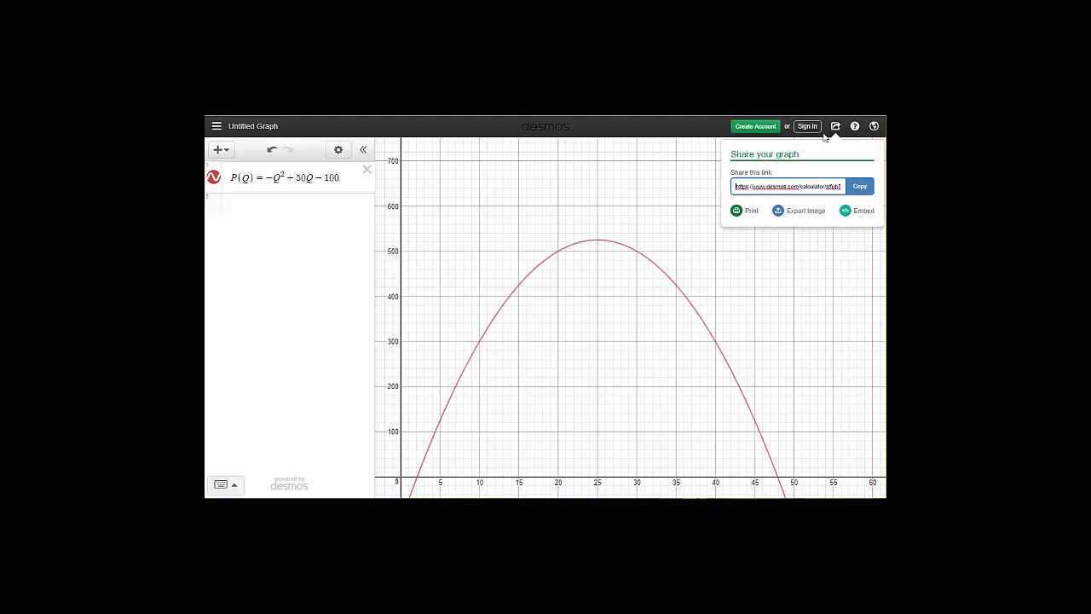
mouse_move(791, 215)
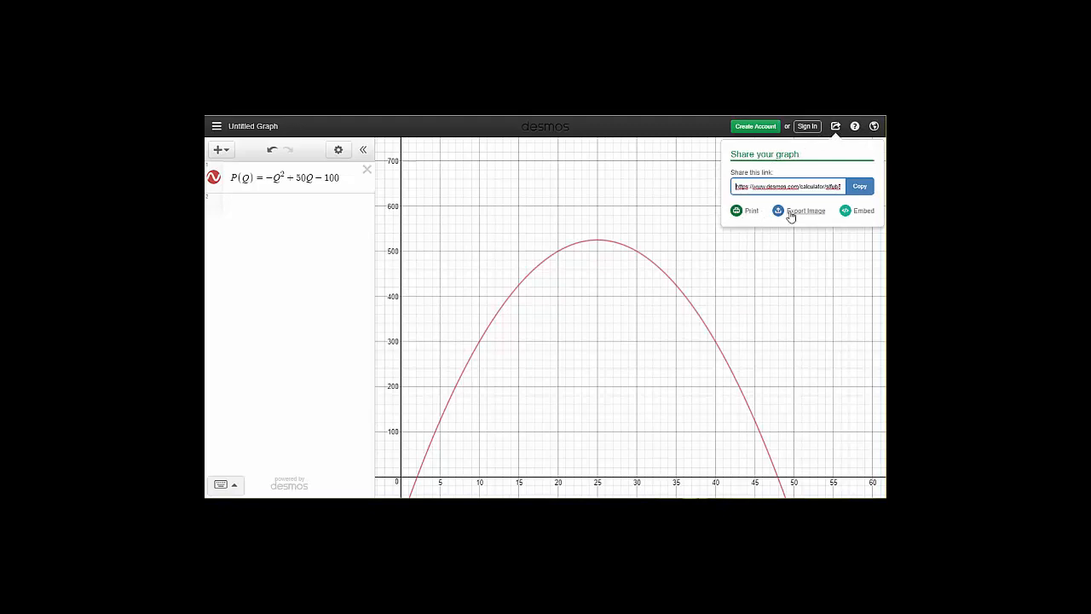
mouse_move(815, 215)
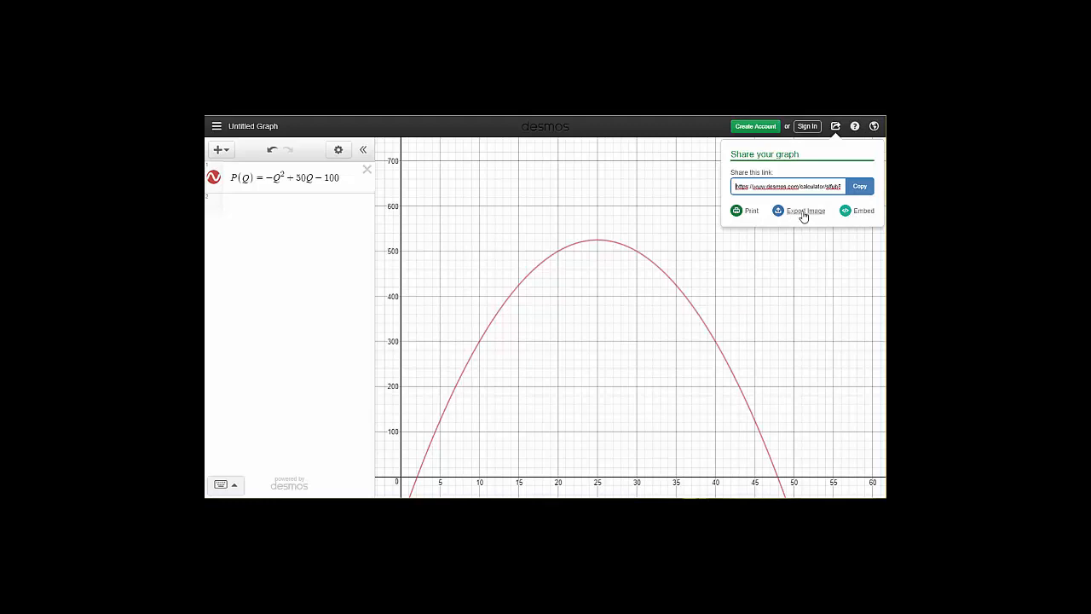
left_click(801, 211)
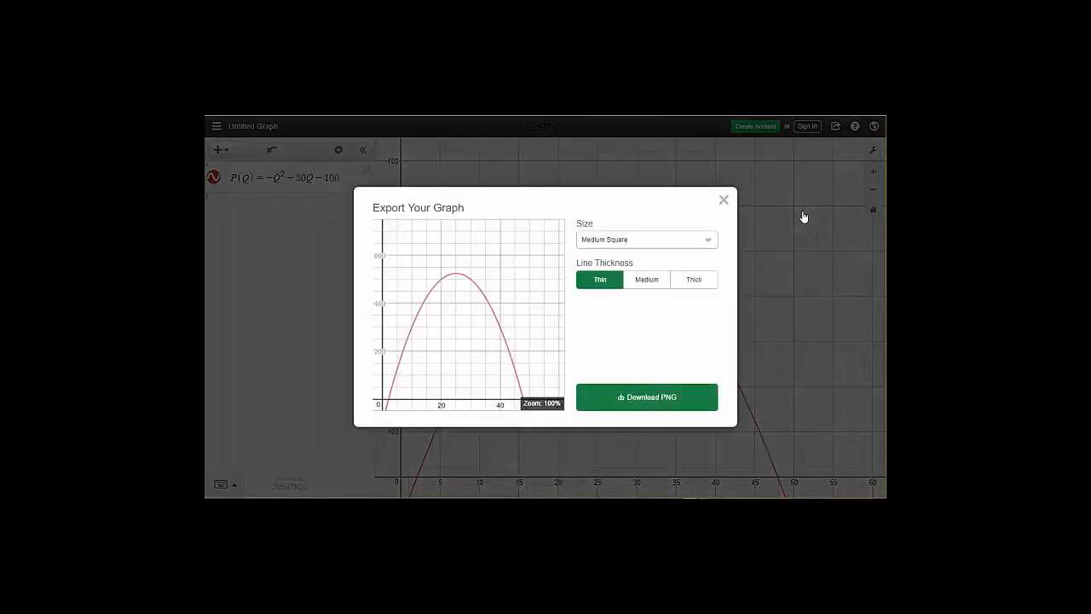
mouse_move(742, 239)
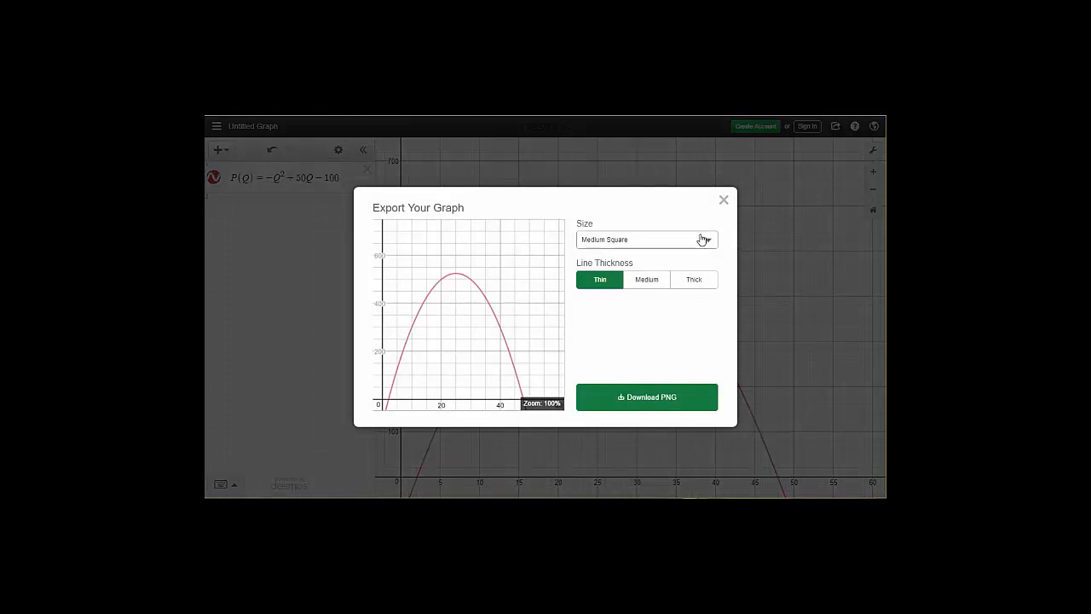
- Export the parabola as a Medium Square PNG with Medium line thickness and download it
left_click(646, 239)
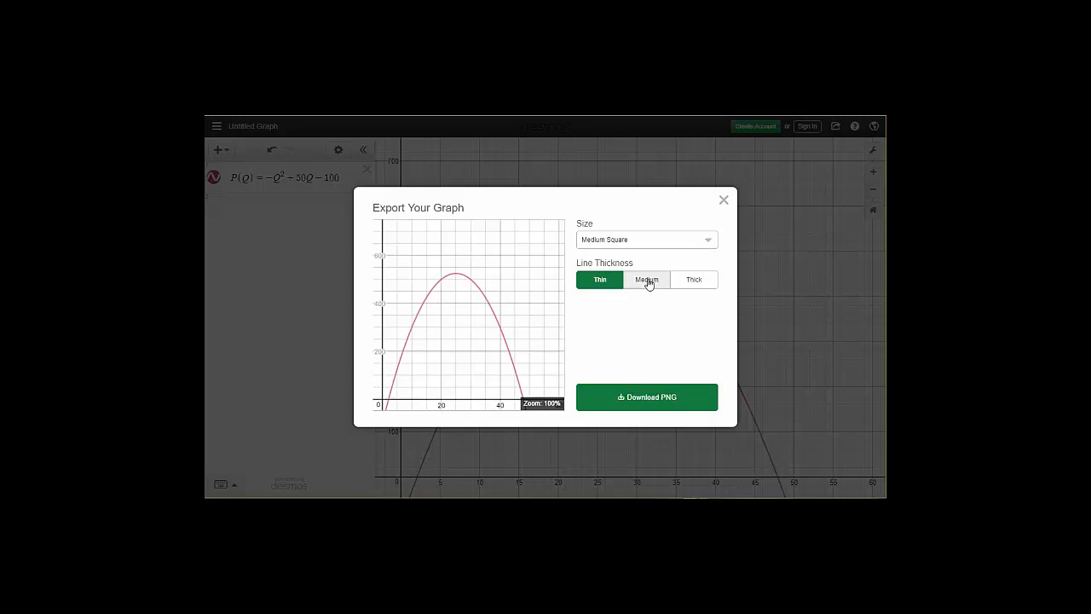
left_click(694, 280)
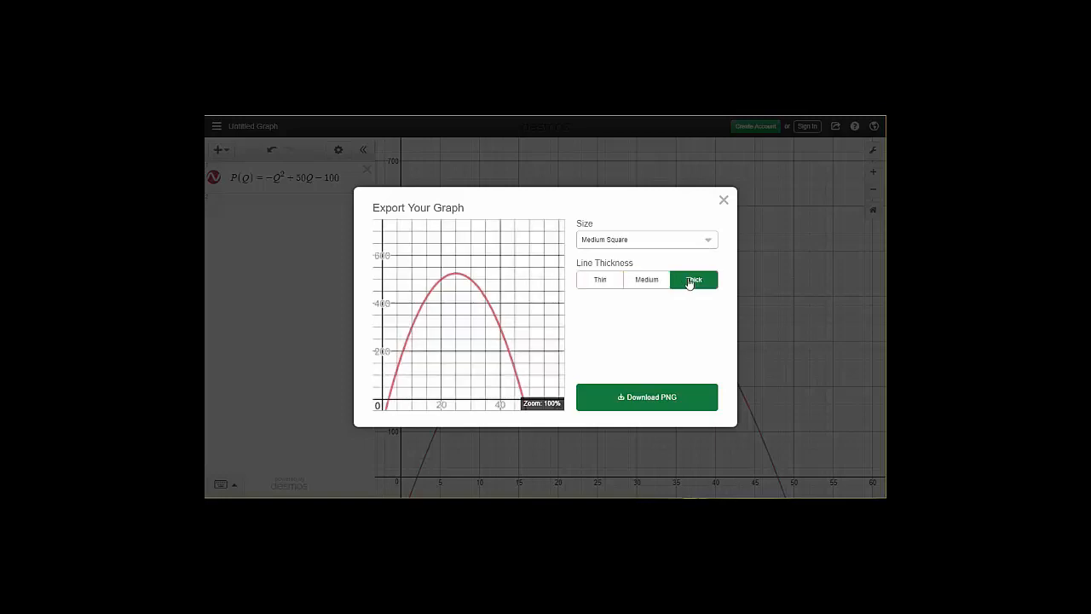
left_click(646, 280)
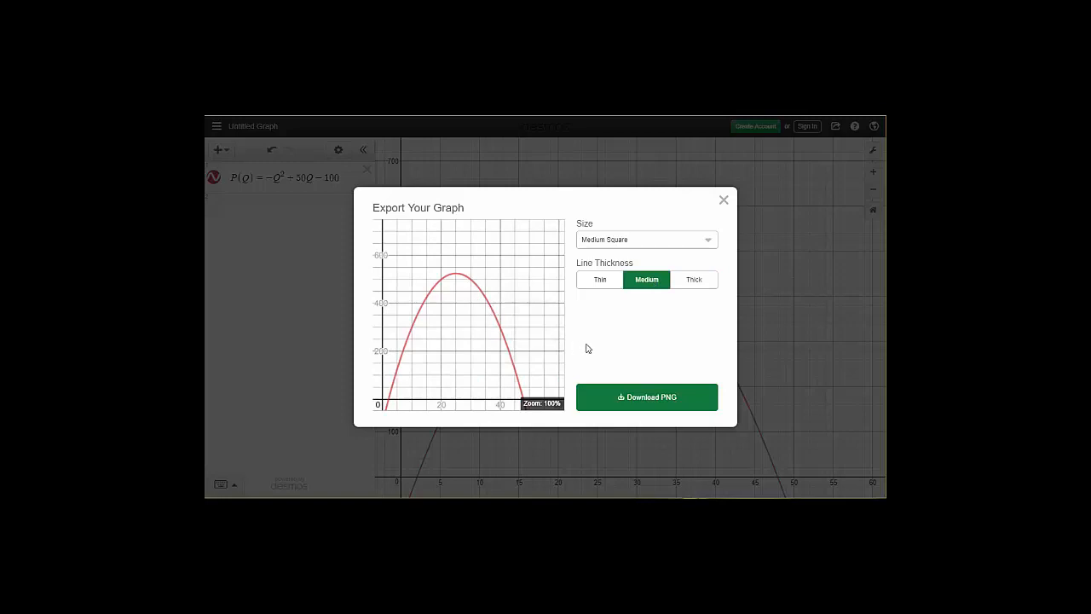
left_click(646, 396)
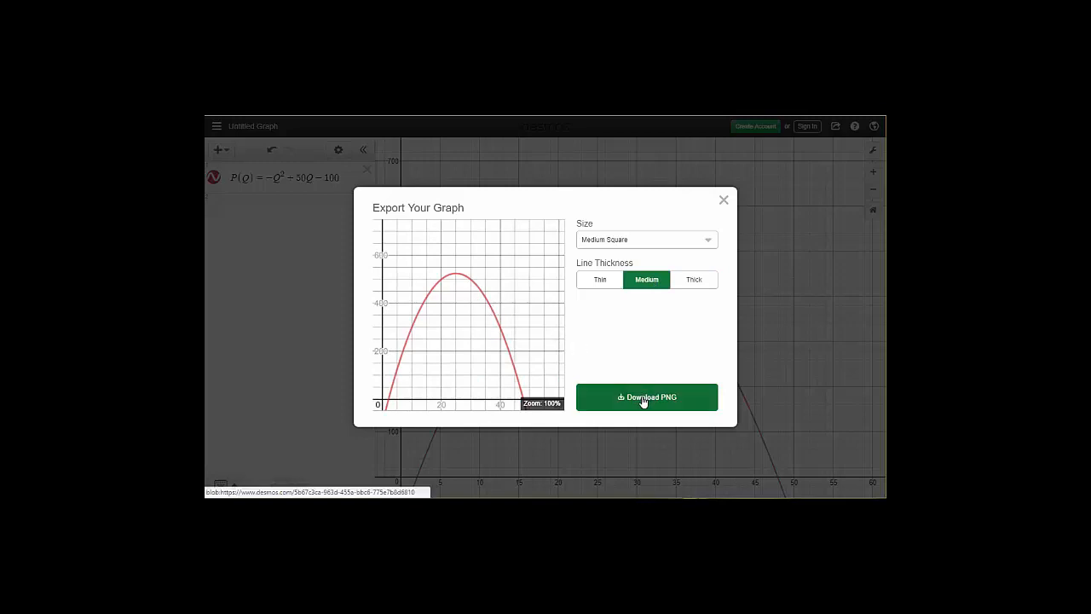
left_click(646, 395)
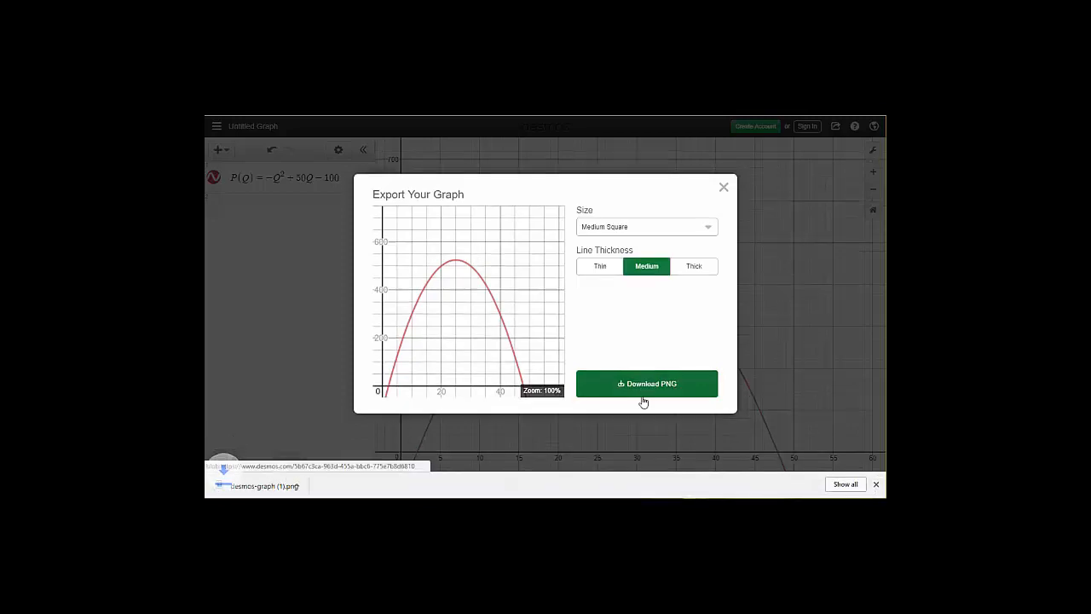